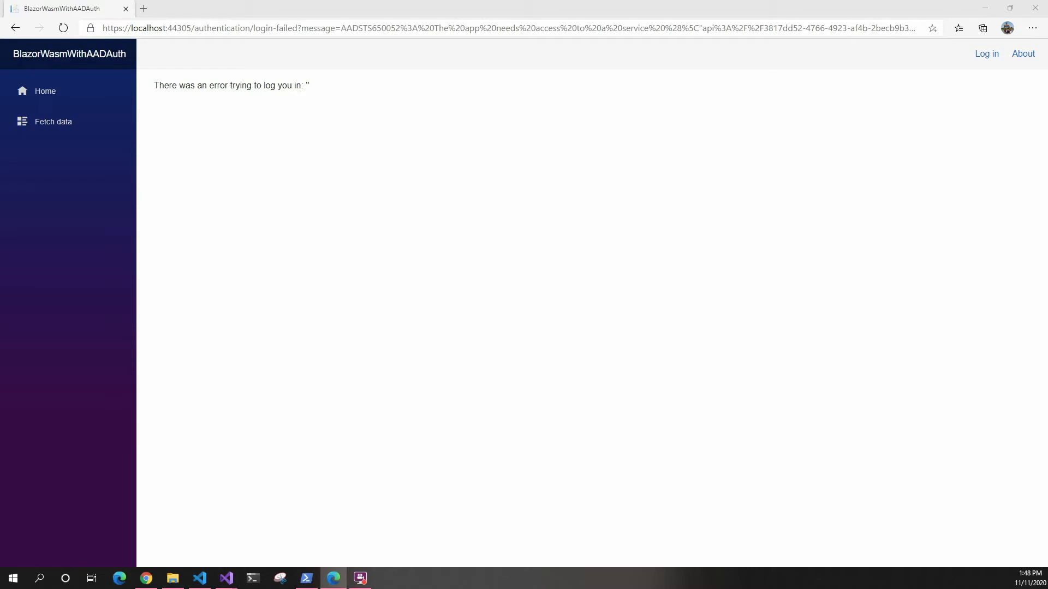
pyautogui.moveTo(315, 71)
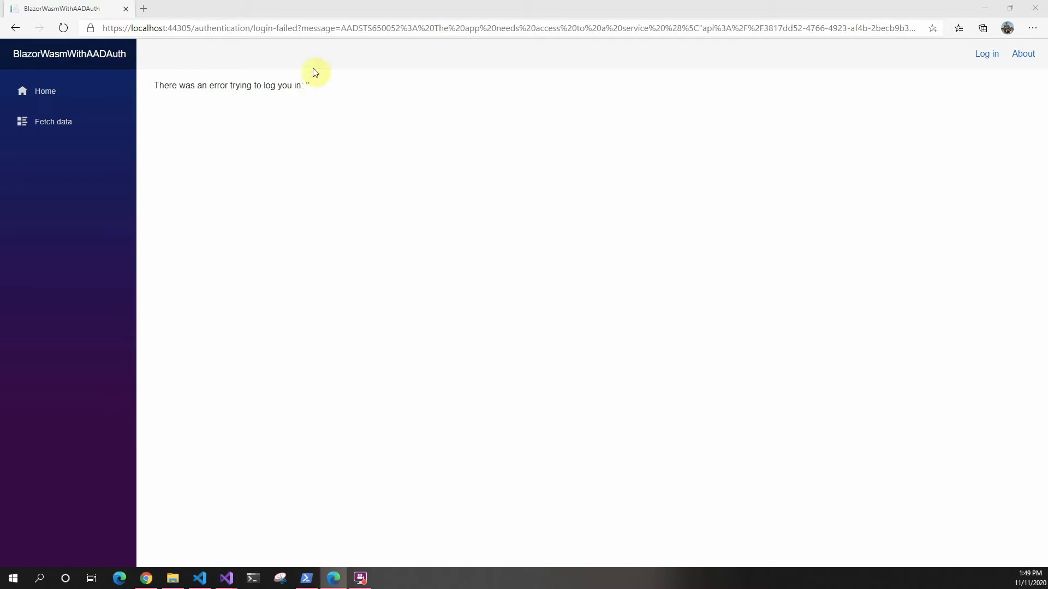
pyautogui.moveTo(187, 90)
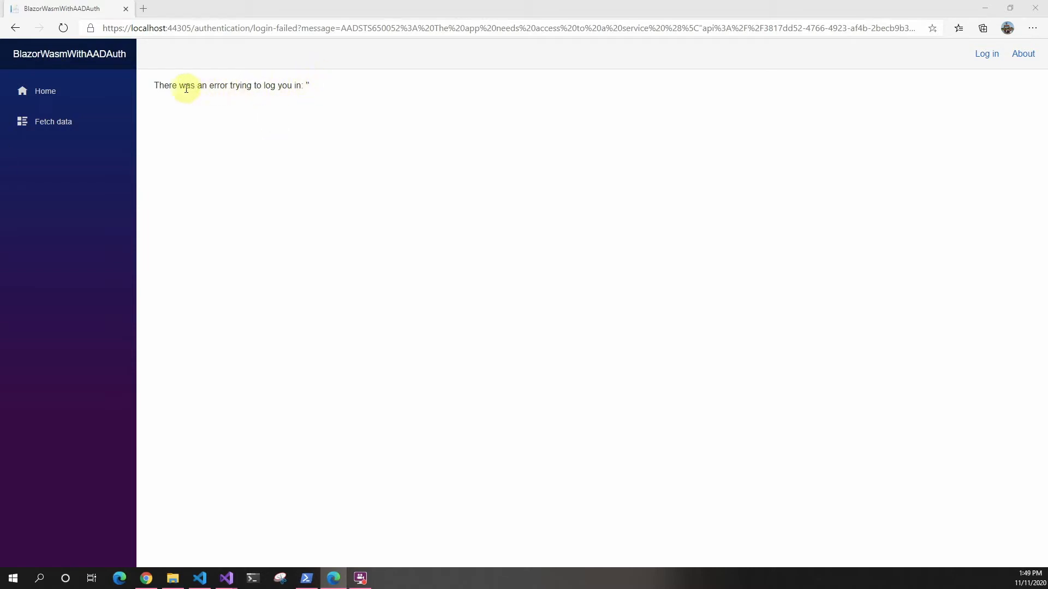
pyautogui.moveTo(327, 88)
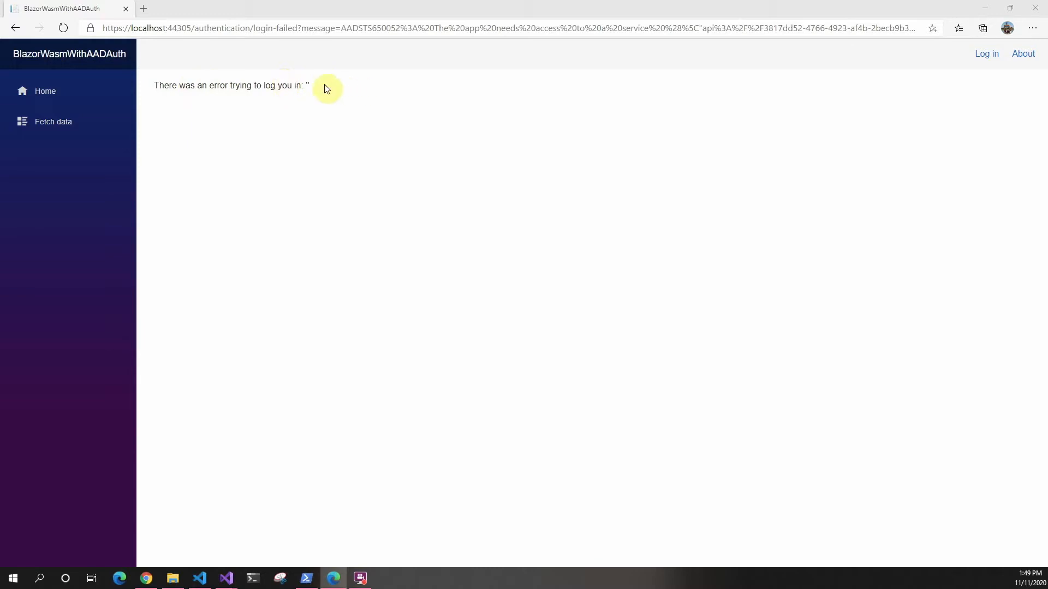
pyautogui.moveTo(328, 93)
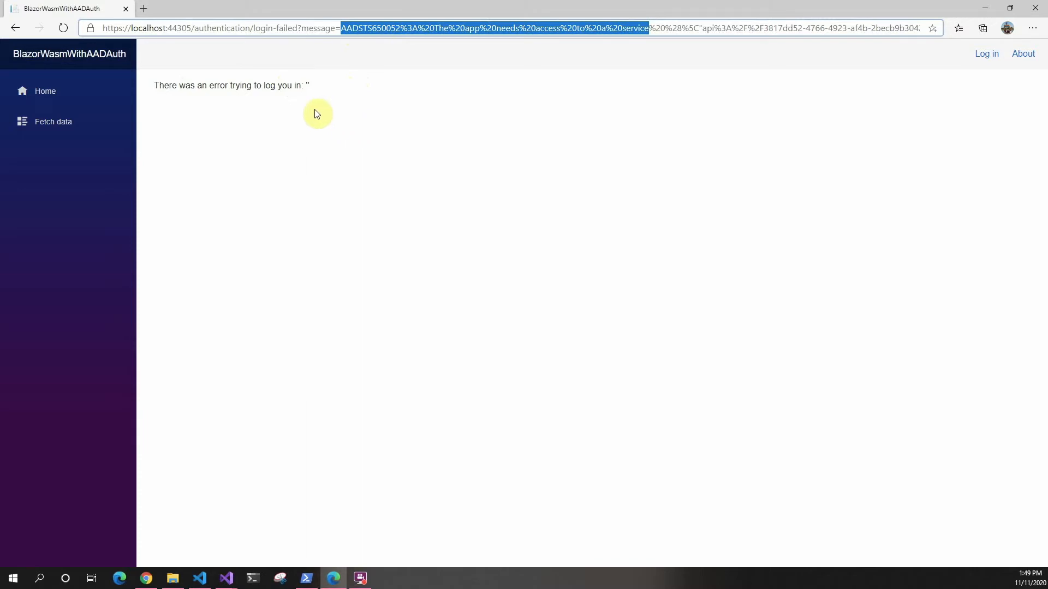
pyautogui.moveTo(331, 119)
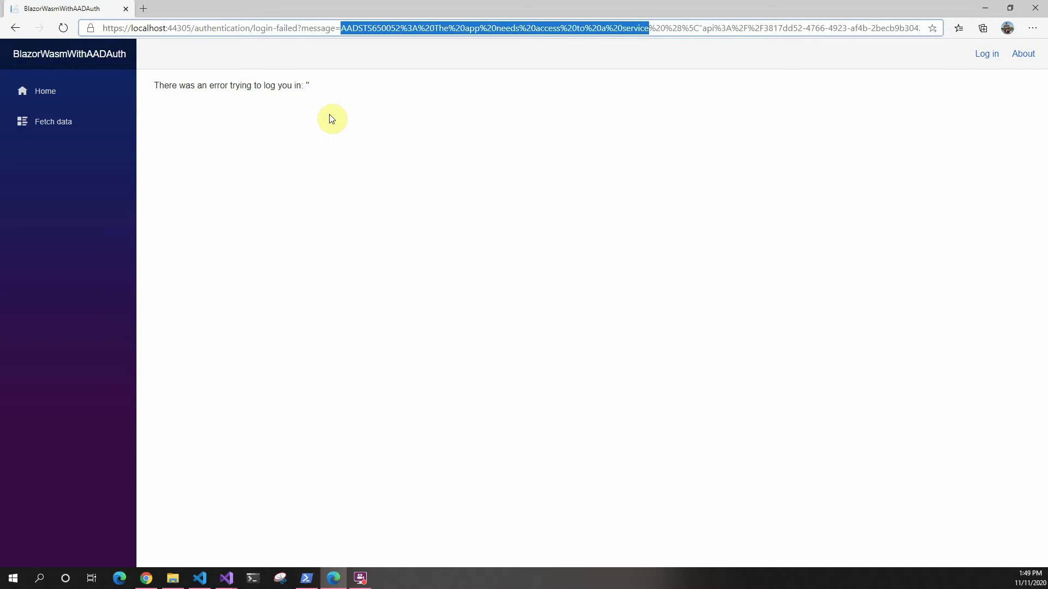
pyautogui.moveTo(366, 52)
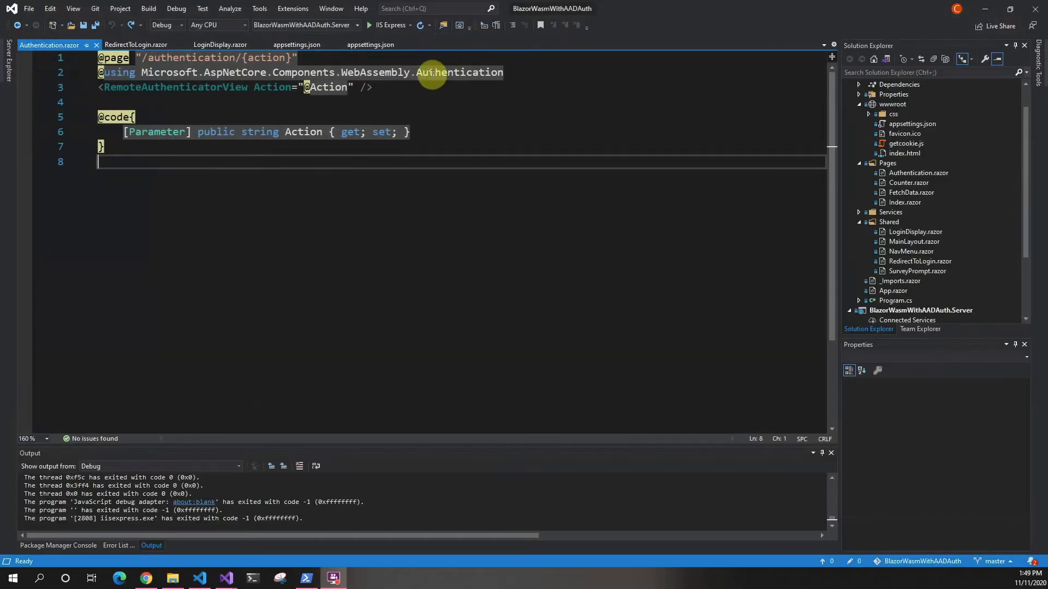
pyautogui.moveTo(47, 45)
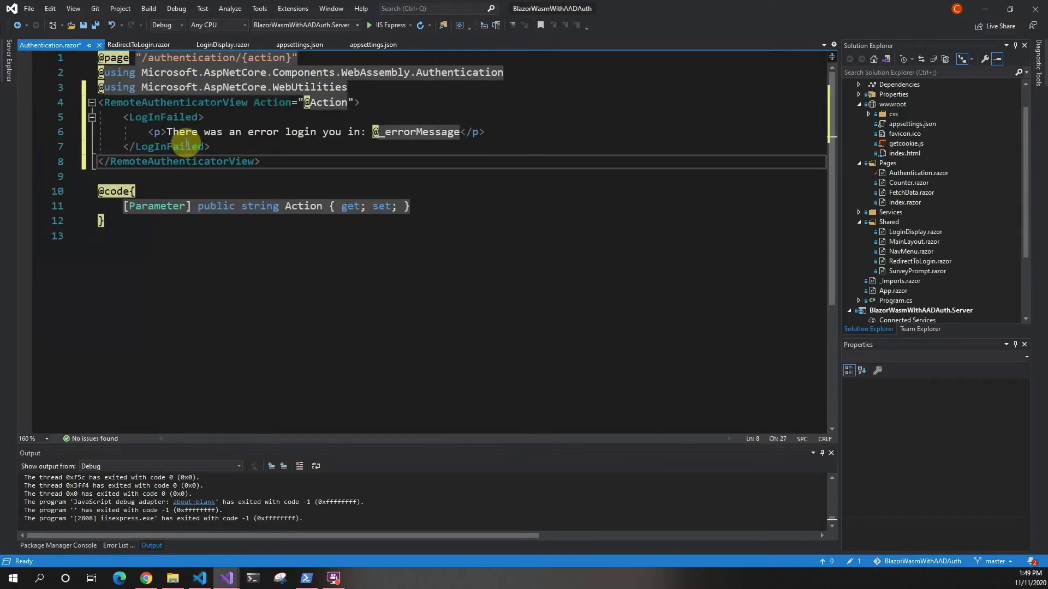
# Save Authentication.razor with the LogInFailed fragment and message-query parsing code.
pyautogui.press('ctrl+s')
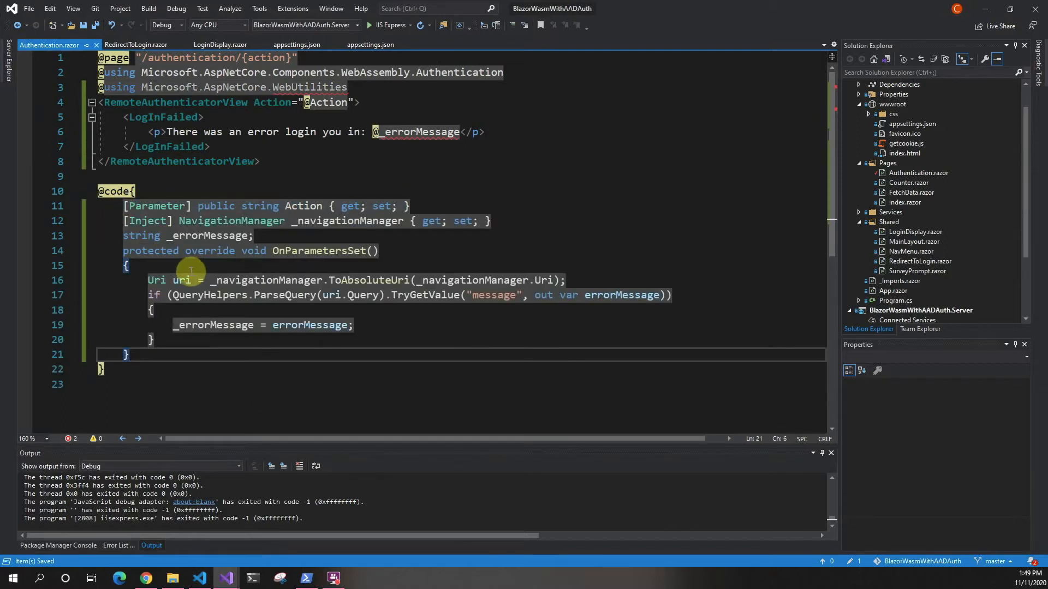
pyautogui.moveTo(352, 210)
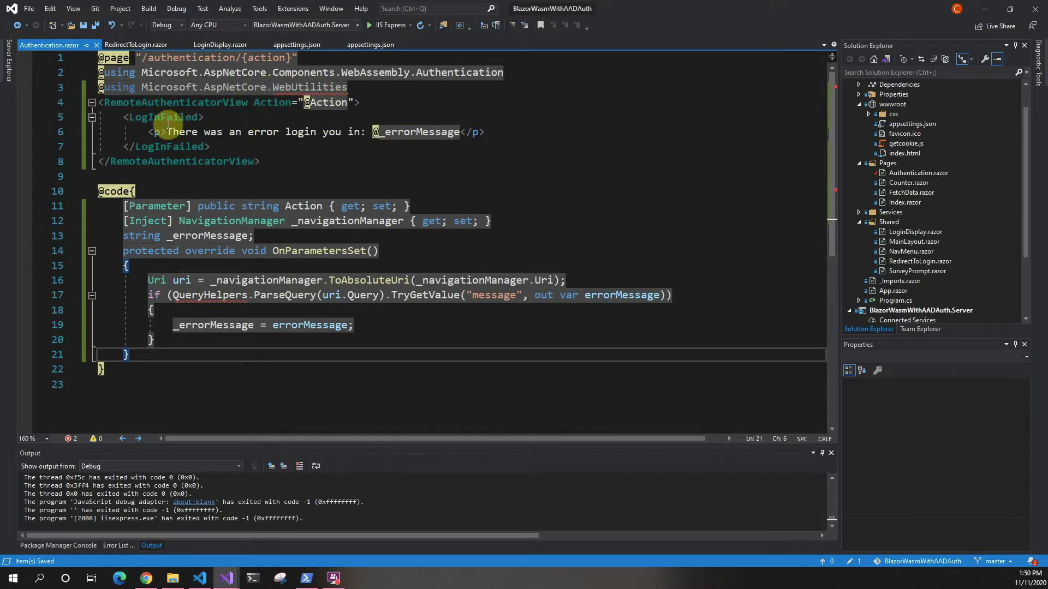
pyautogui.moveTo(161, 147)
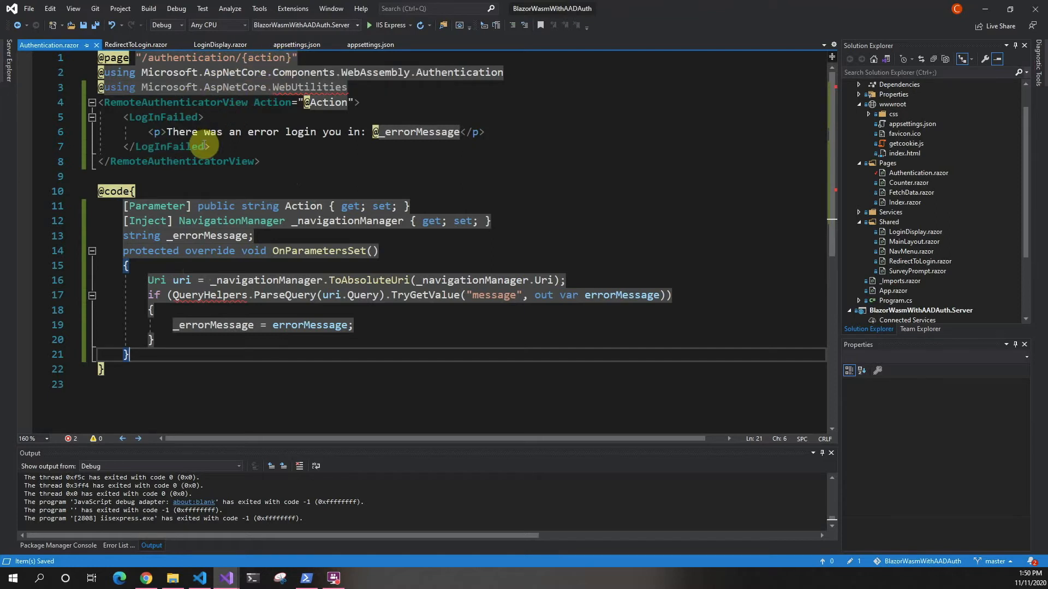
pyautogui.moveTo(285, 280)
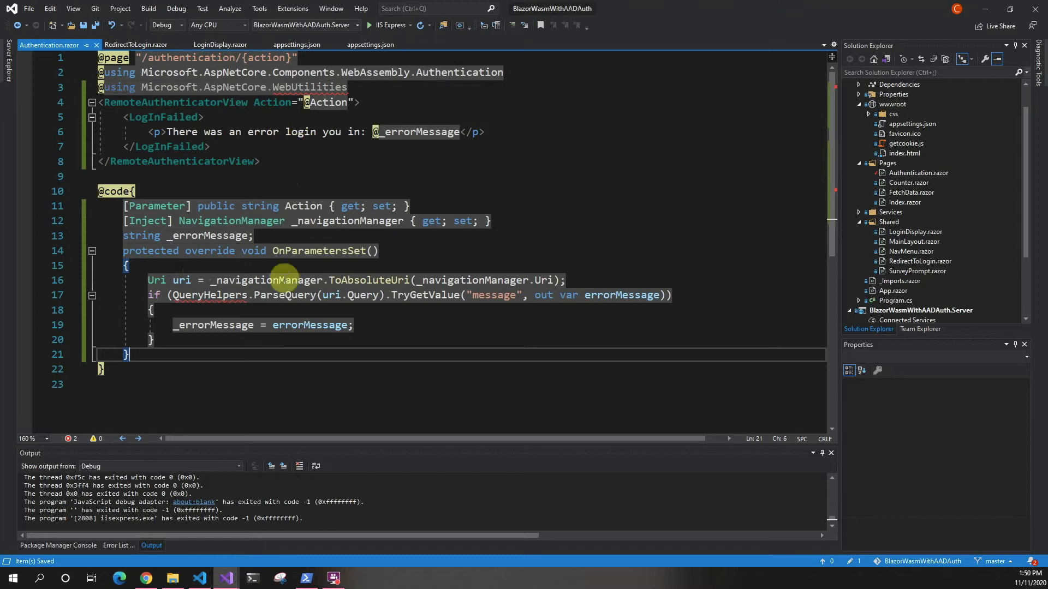
pyautogui.moveTo(274, 300)
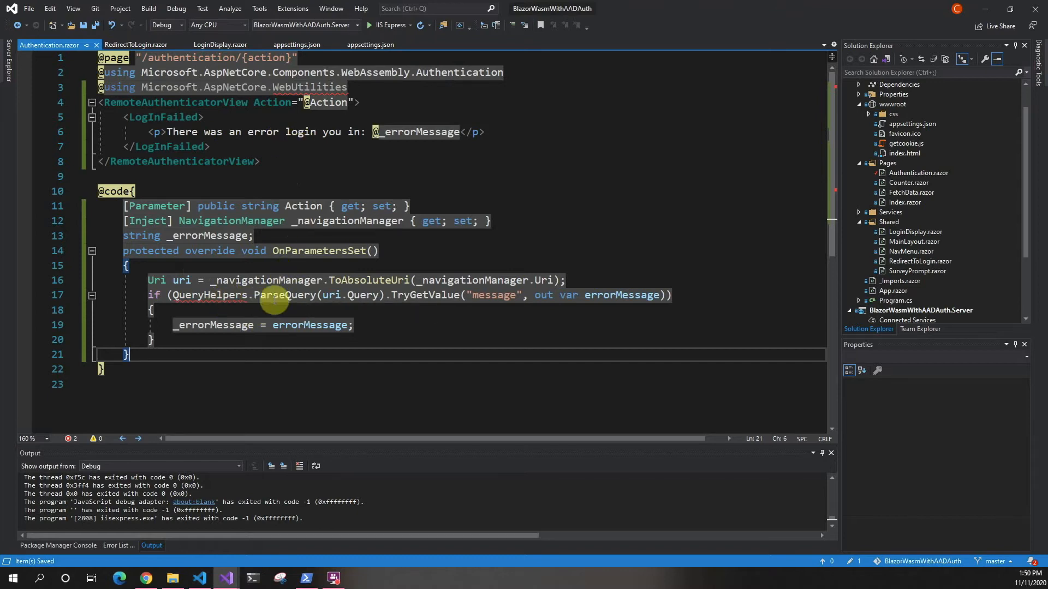
pyautogui.moveTo(494, 295)
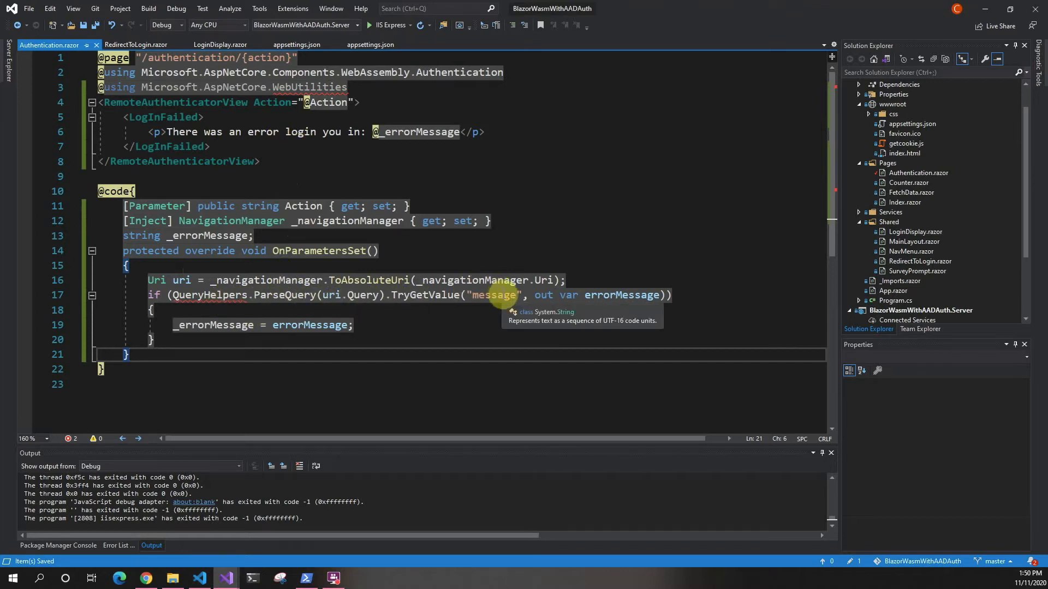
pyautogui.moveTo(288, 331)
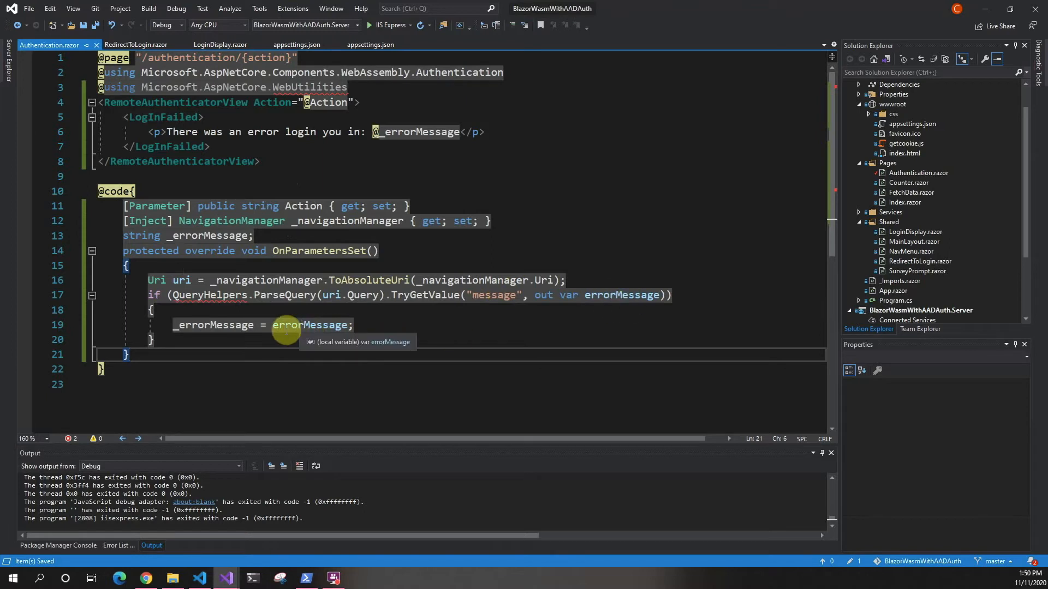
pyautogui.moveTo(207, 235)
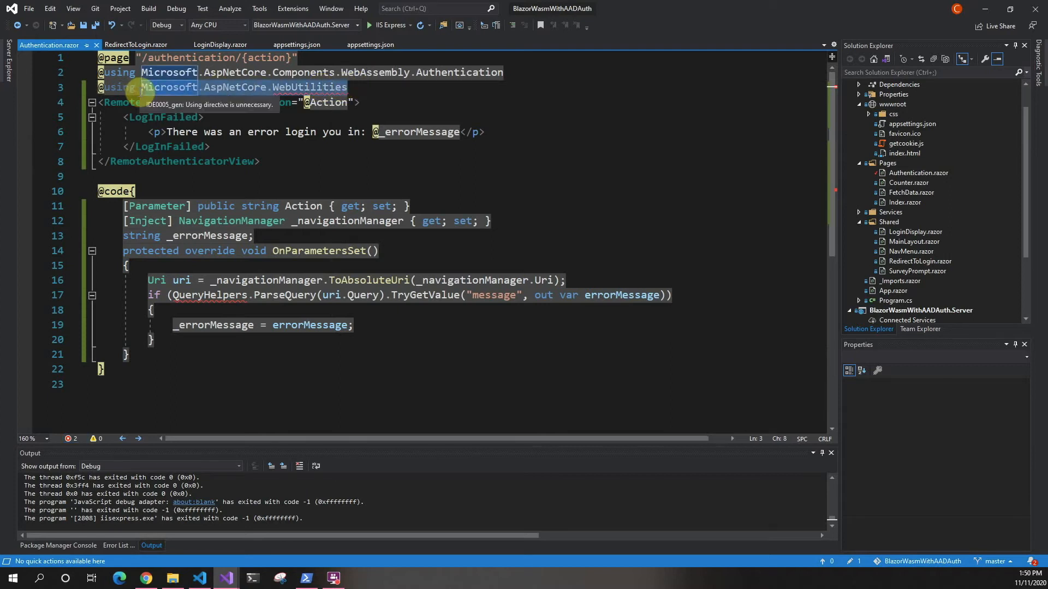
# Install the Microsoft.AspNetCore.WebUtilities NuGet package into the BlazorWasmWithAADAuth.Client project.
pyautogui.click(914, 95)
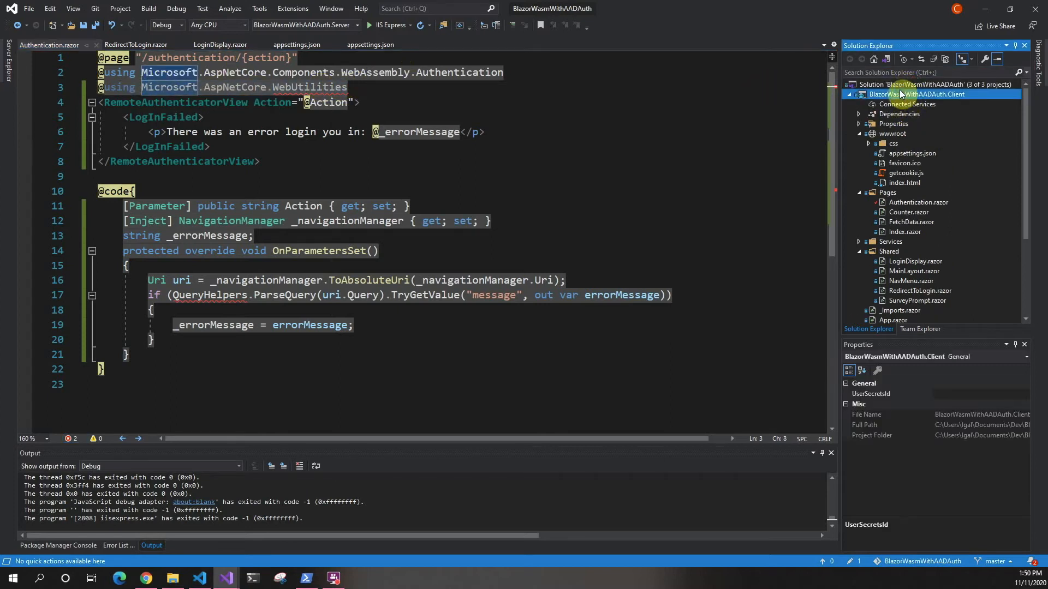
pyautogui.rightClick(915, 95)
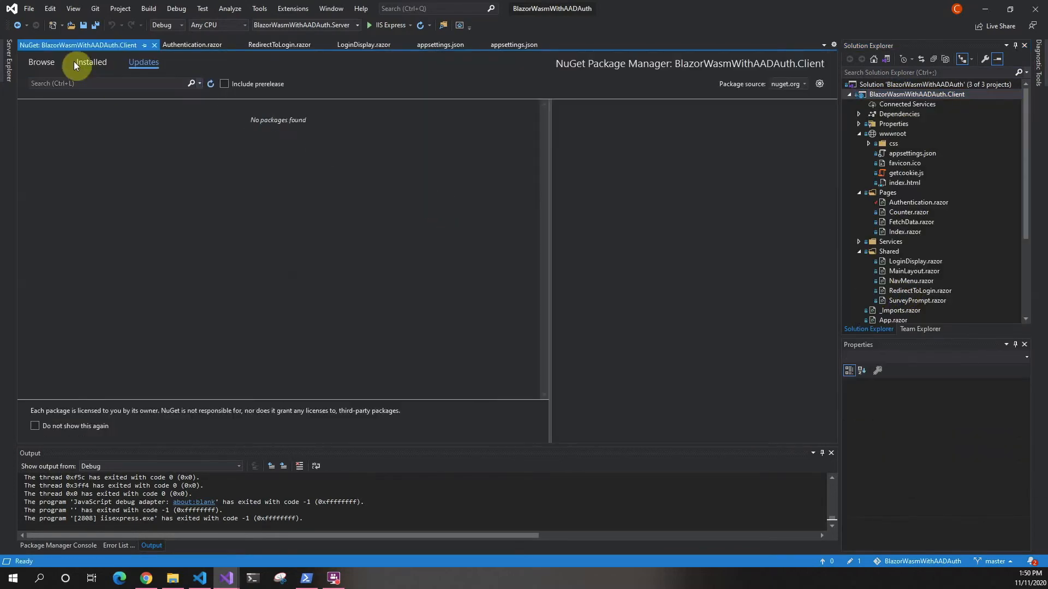
pyautogui.click(41, 62)
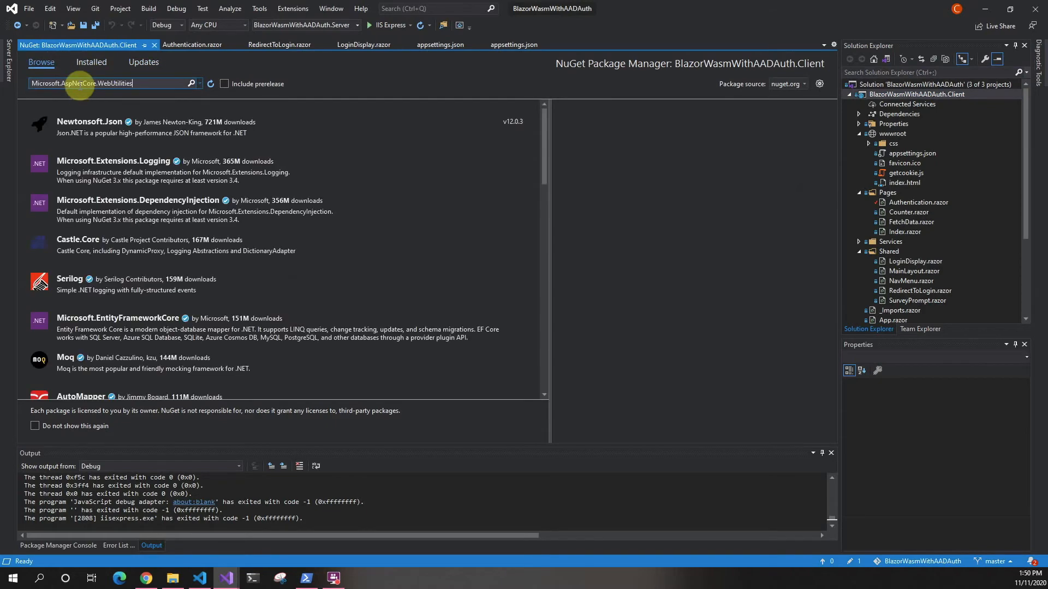
pyautogui.click(191, 83)
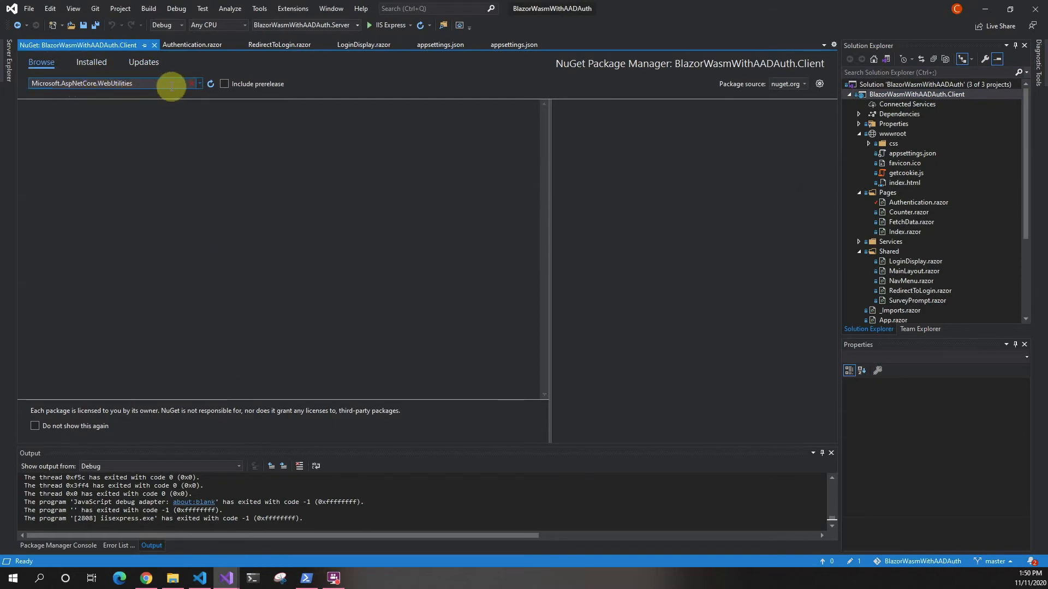
pyautogui.click(191, 83)
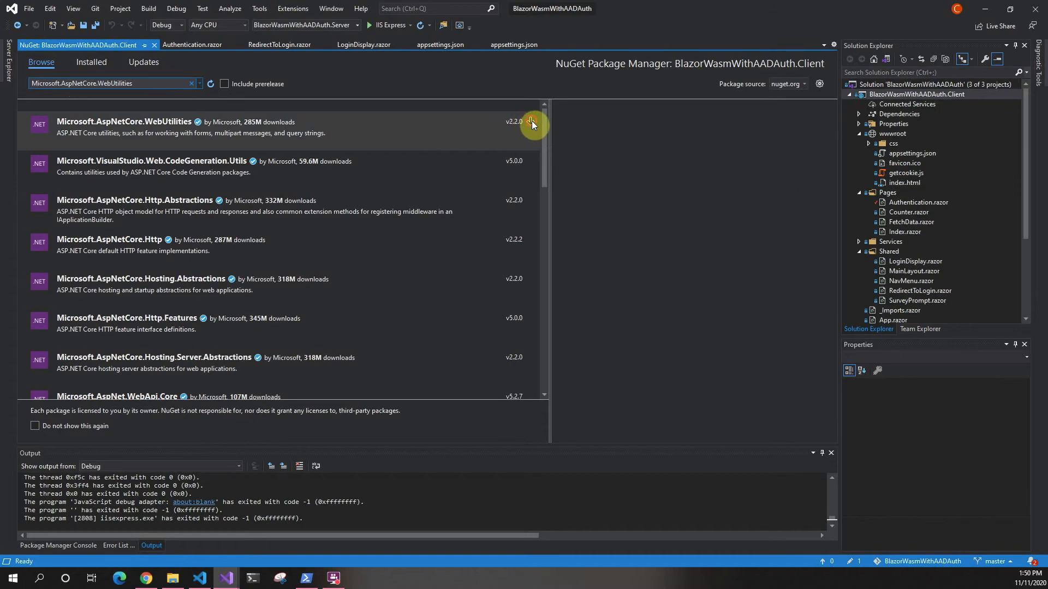
pyautogui.click(200, 127)
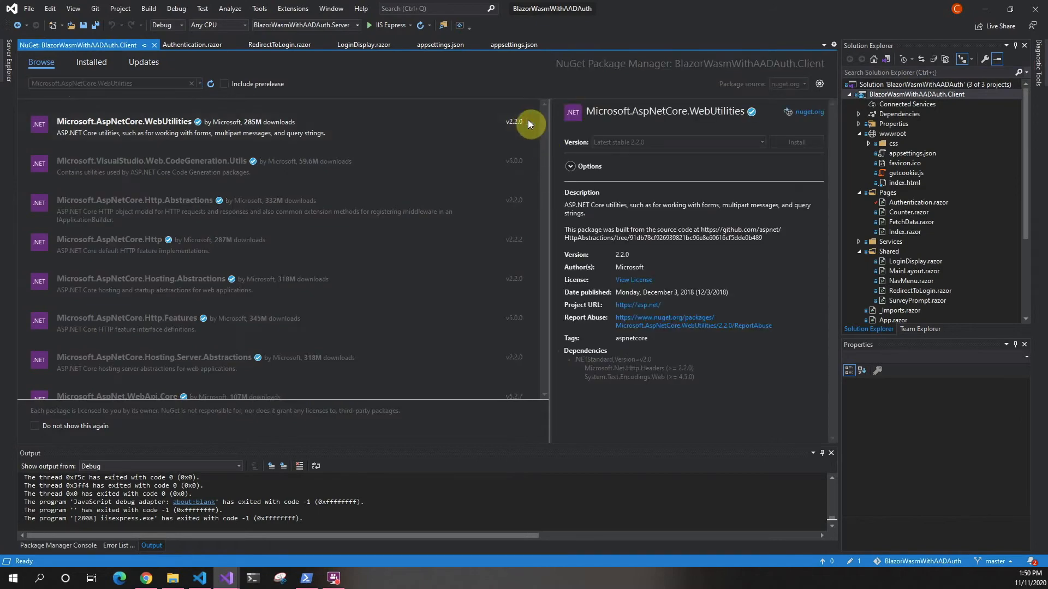
pyautogui.click(796, 141)
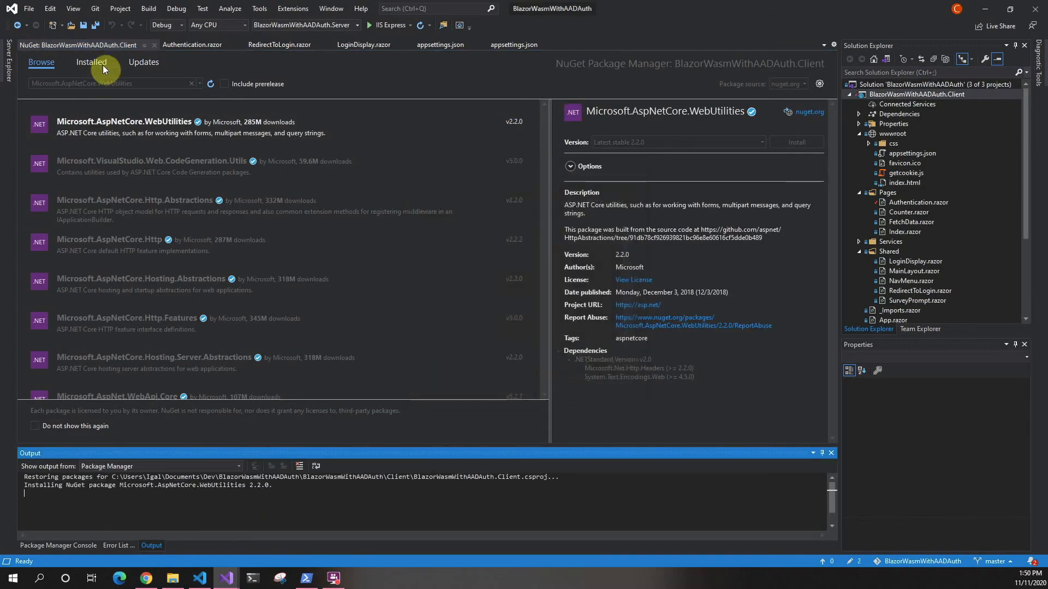
# Review the build errors for Authentication.razor, then switch to the authentication docs in Chrome.
pyautogui.click(191, 45)
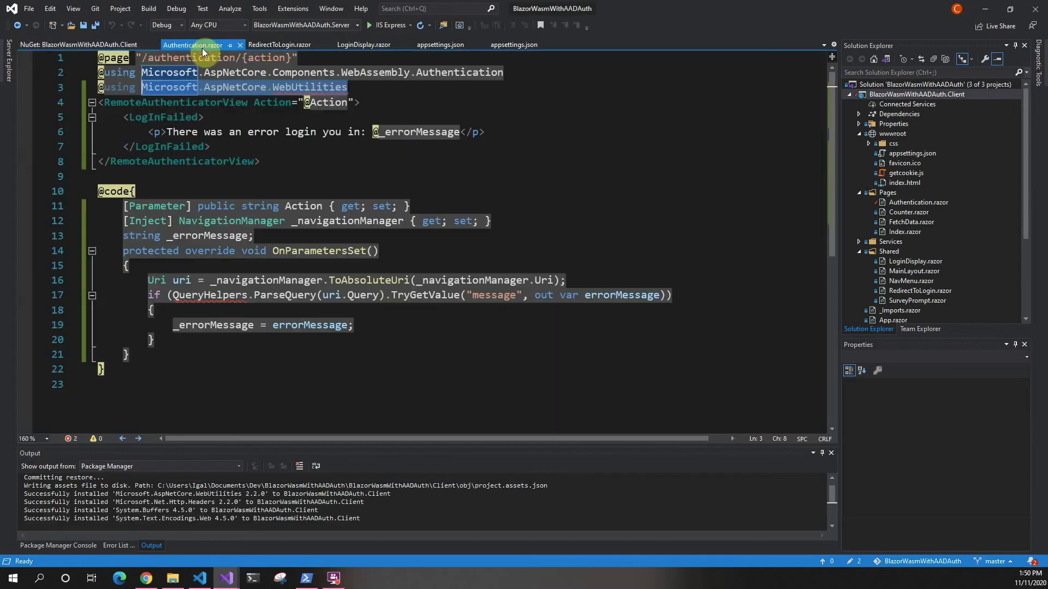
pyautogui.click(118, 545)
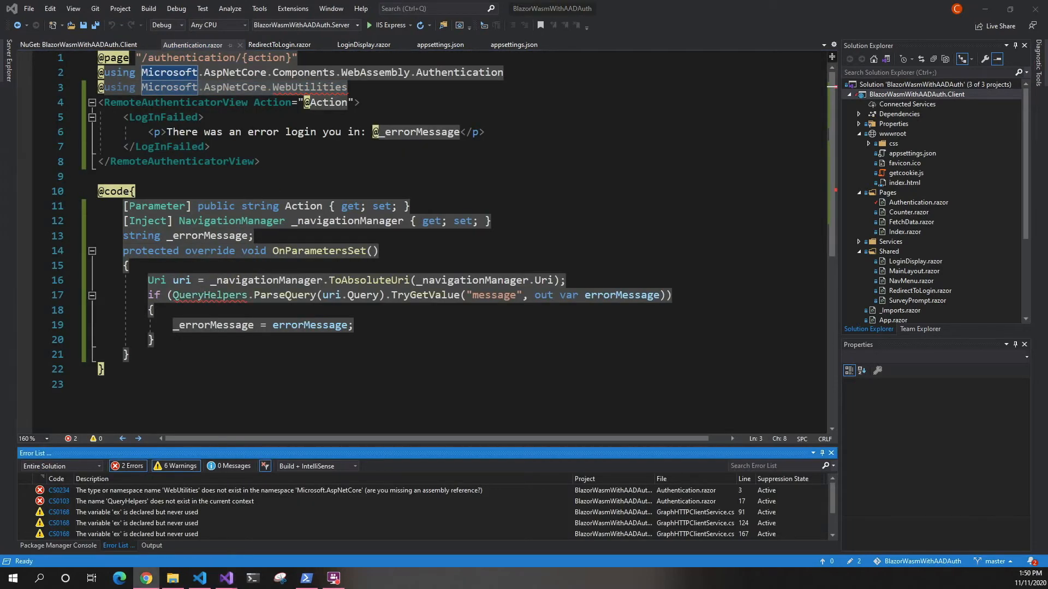
pyautogui.click(144, 578)
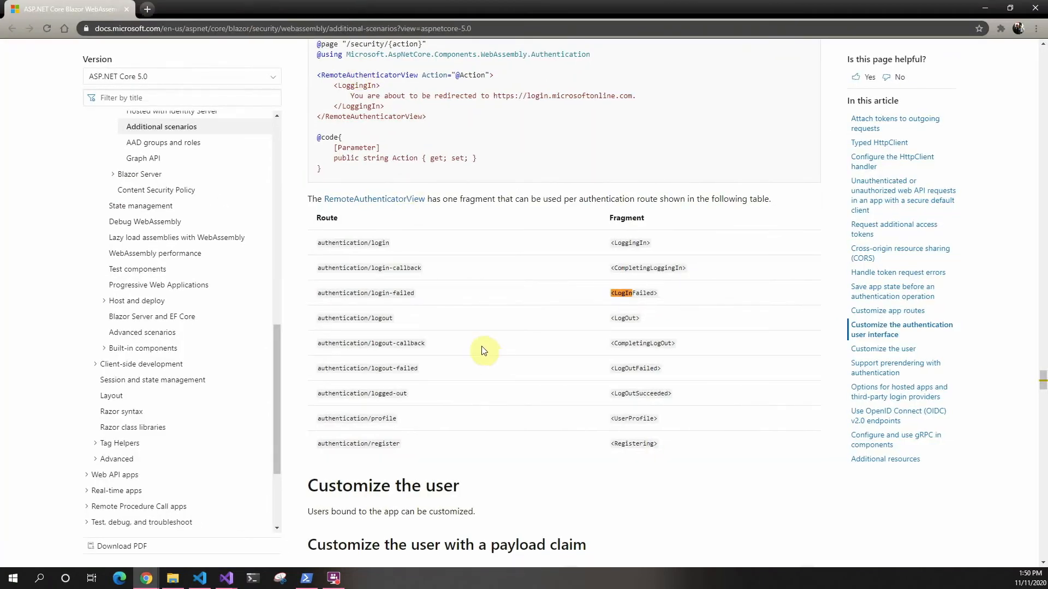
pyautogui.moveTo(406, 268)
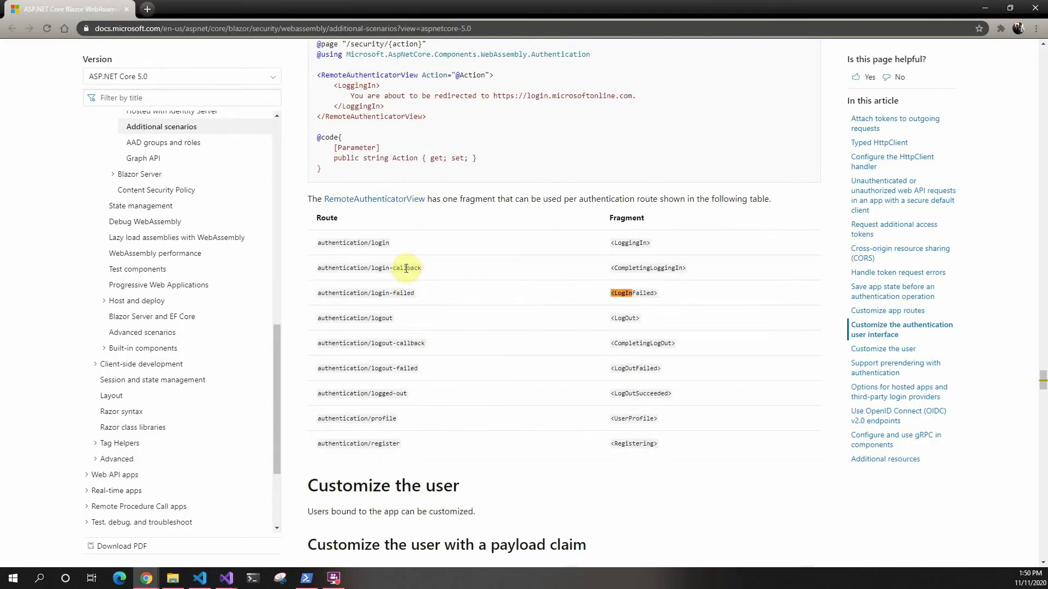
pyautogui.moveTo(384, 256)
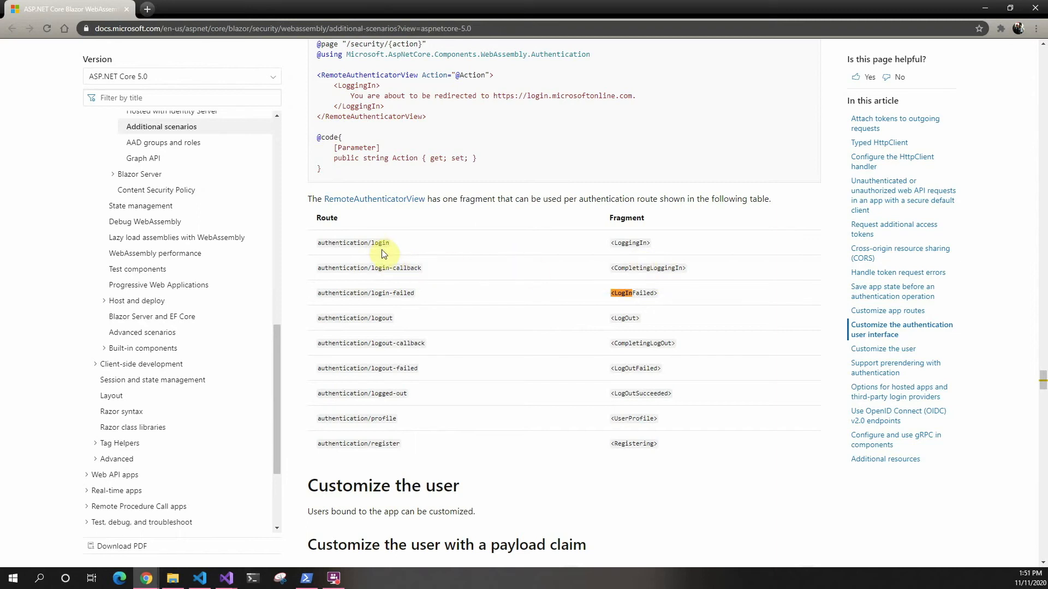
pyautogui.moveTo(649, 268)
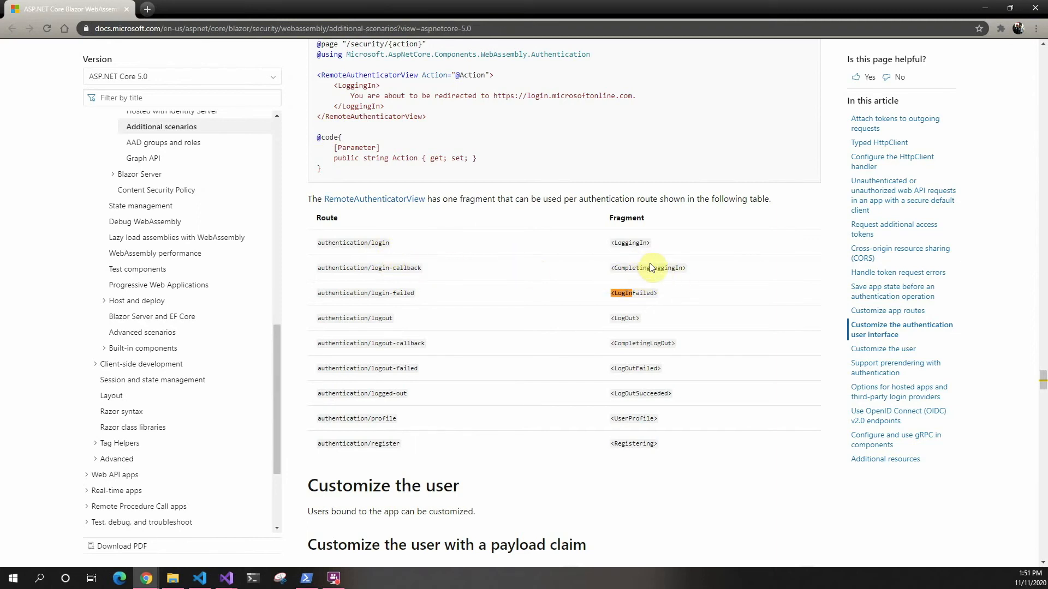
pyautogui.moveTo(414, 328)
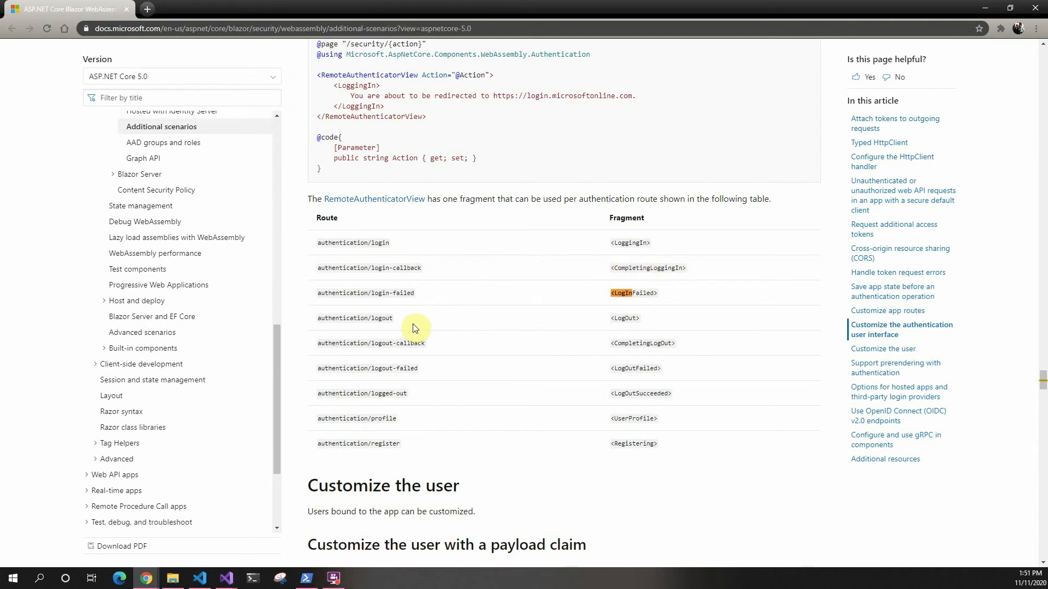
pyautogui.moveTo(478, 352)
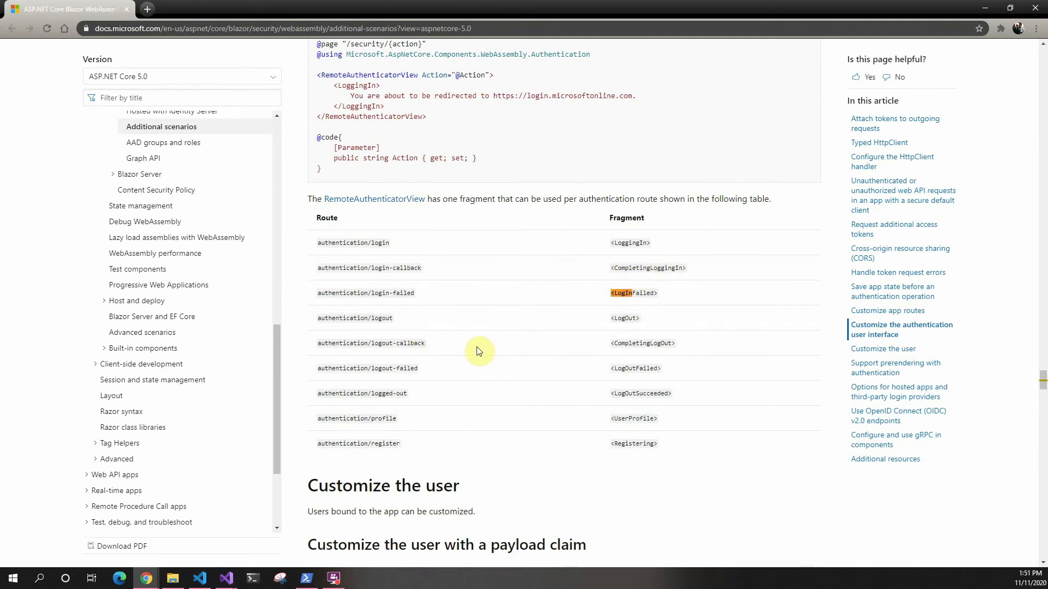
# Check the logout-failed route in the fragment table, then launch the app with IIS Express.
pyautogui.doubleClick(393, 367)
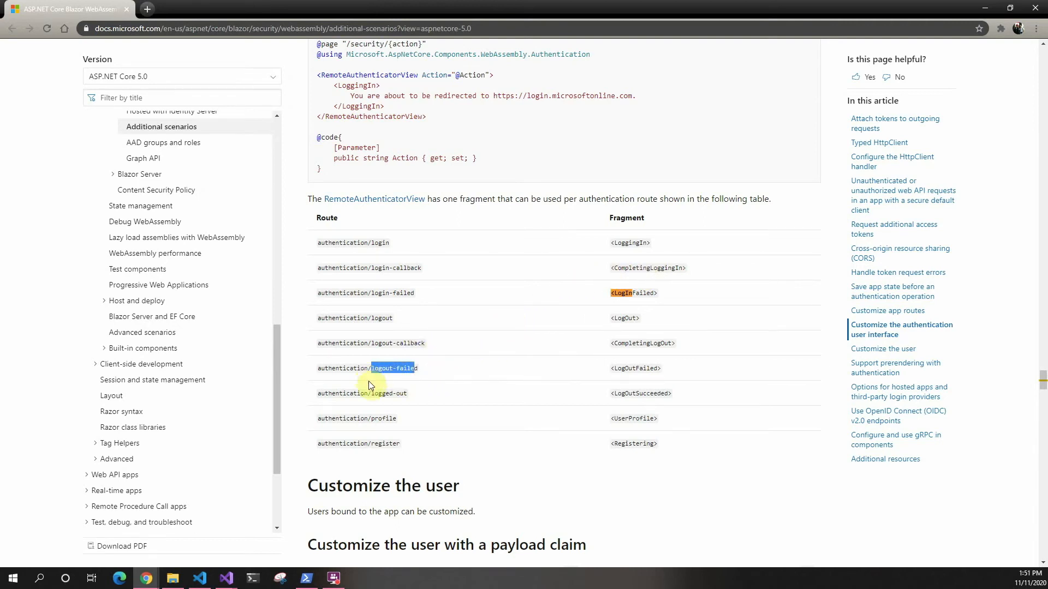
pyautogui.moveTo(483, 449)
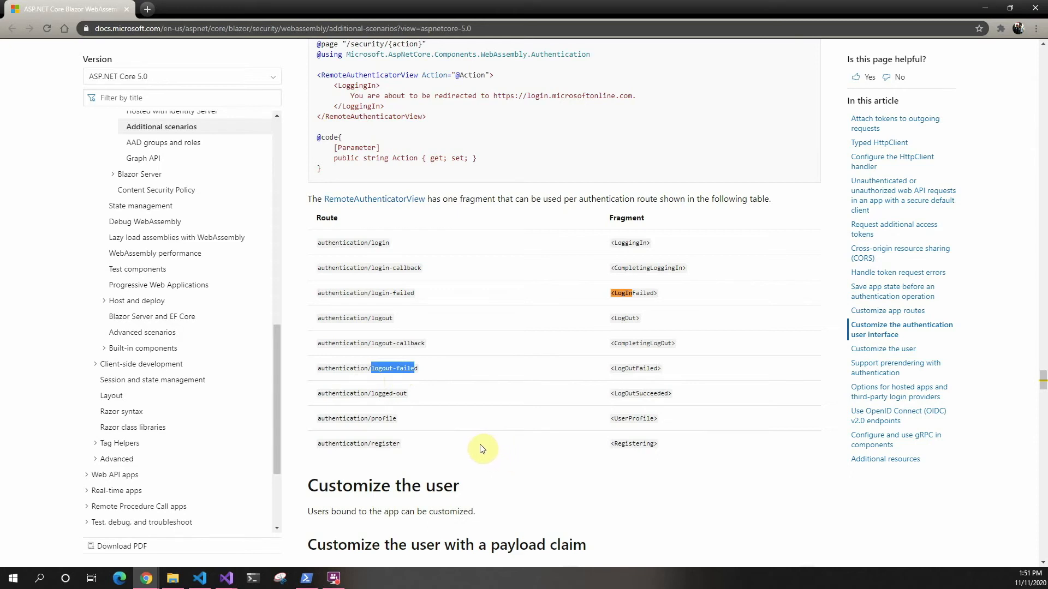
pyautogui.moveTo(839, 41)
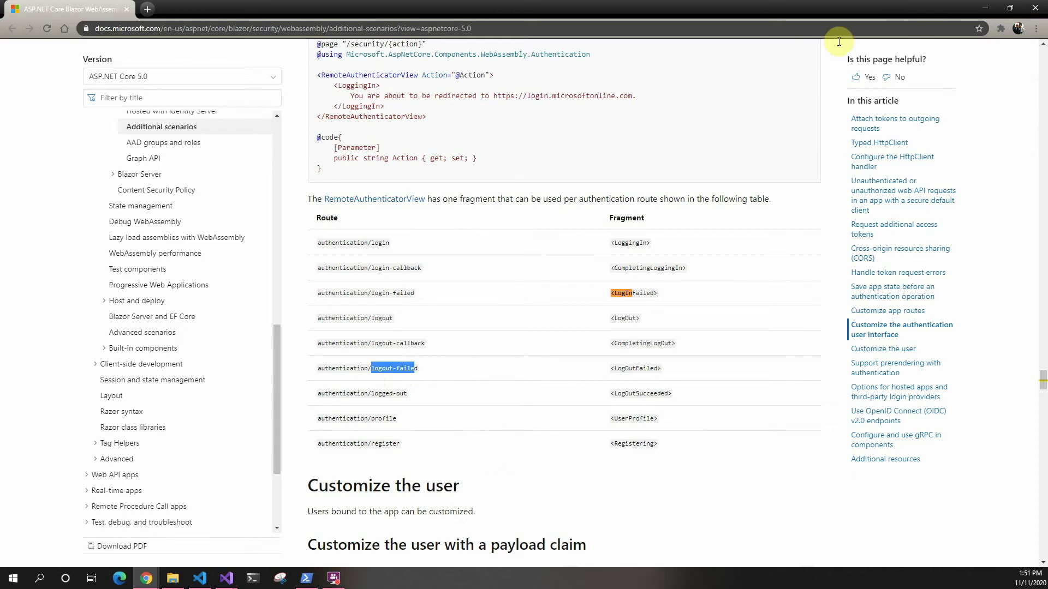
pyautogui.moveTo(375, 115)
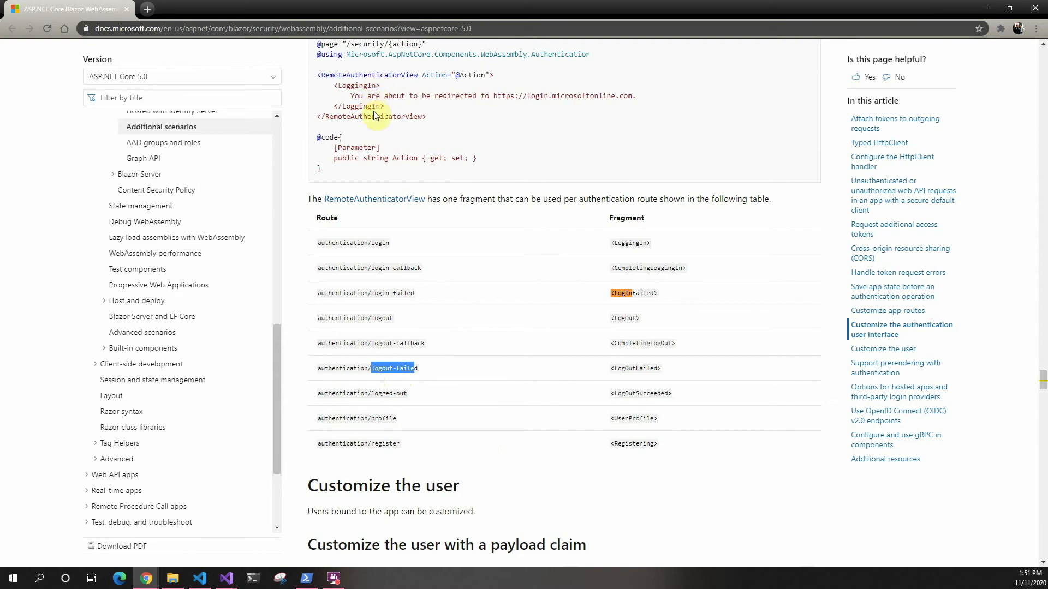
pyautogui.moveTo(363, 85)
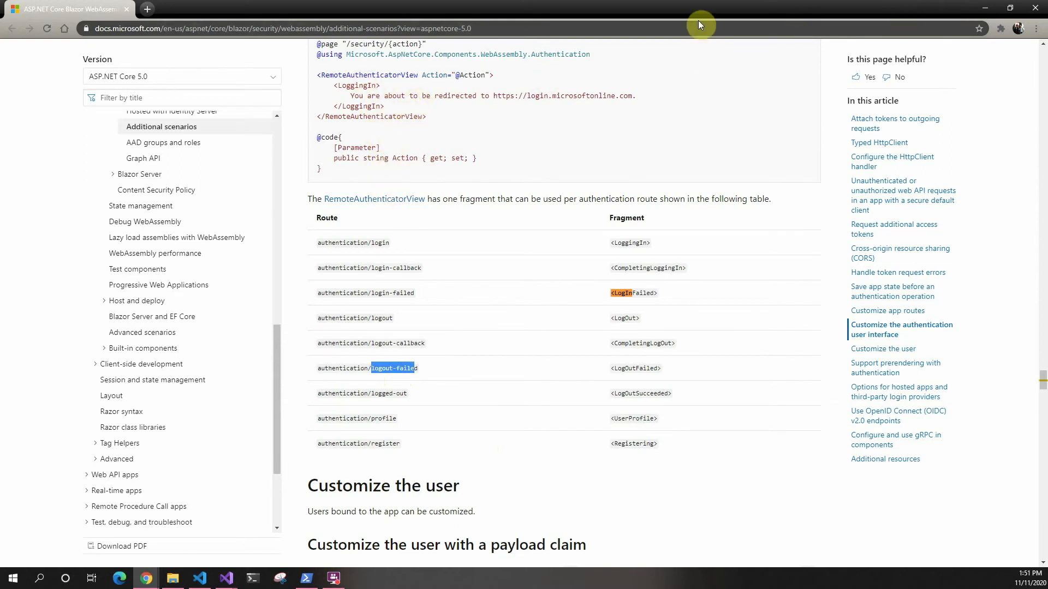
pyautogui.moveTo(259, 71)
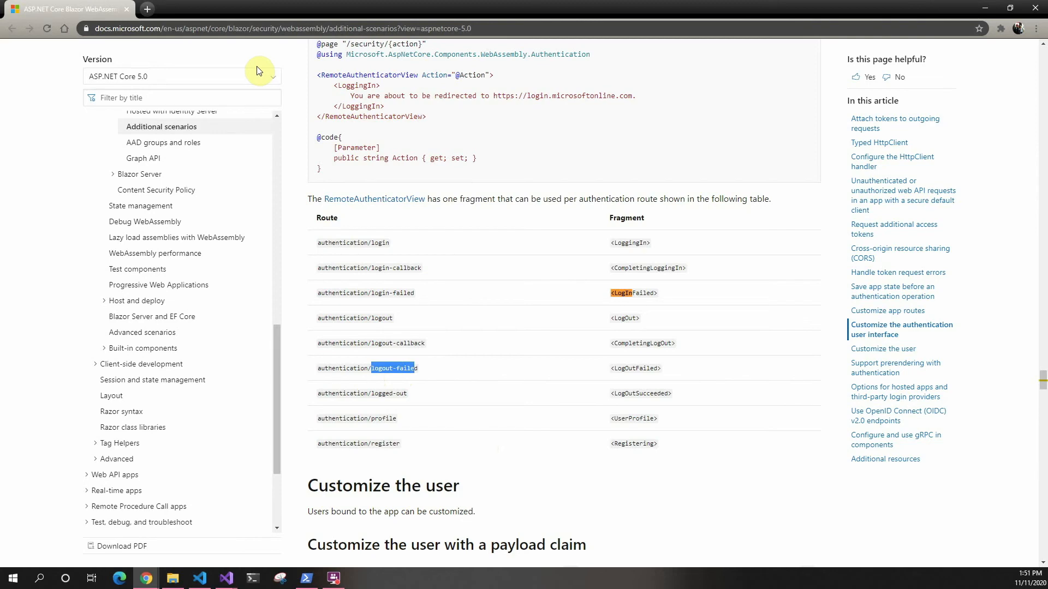
pyautogui.moveTo(124, 5)
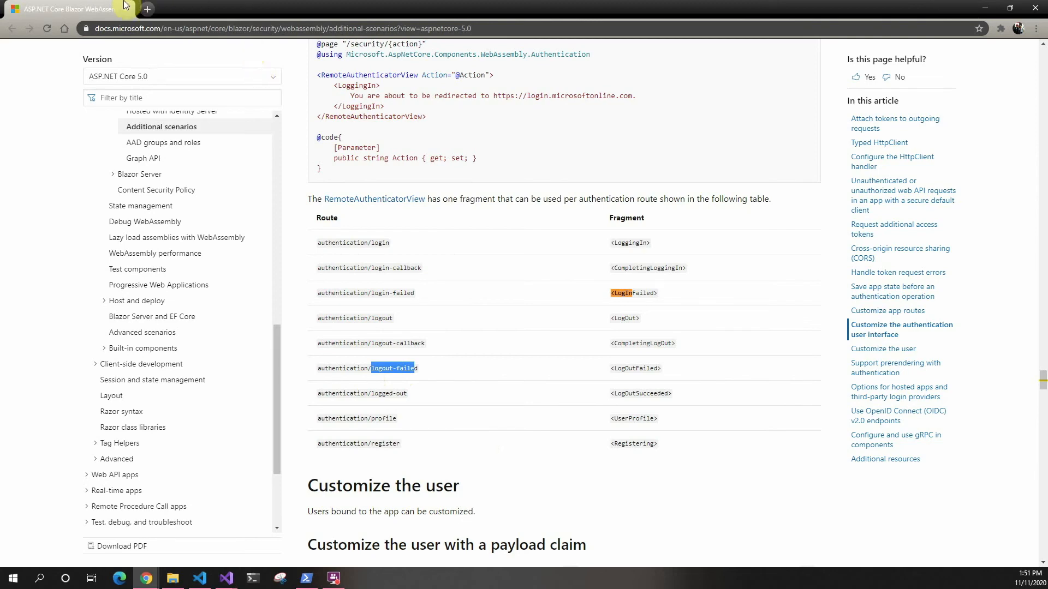
pyautogui.click(226, 579)
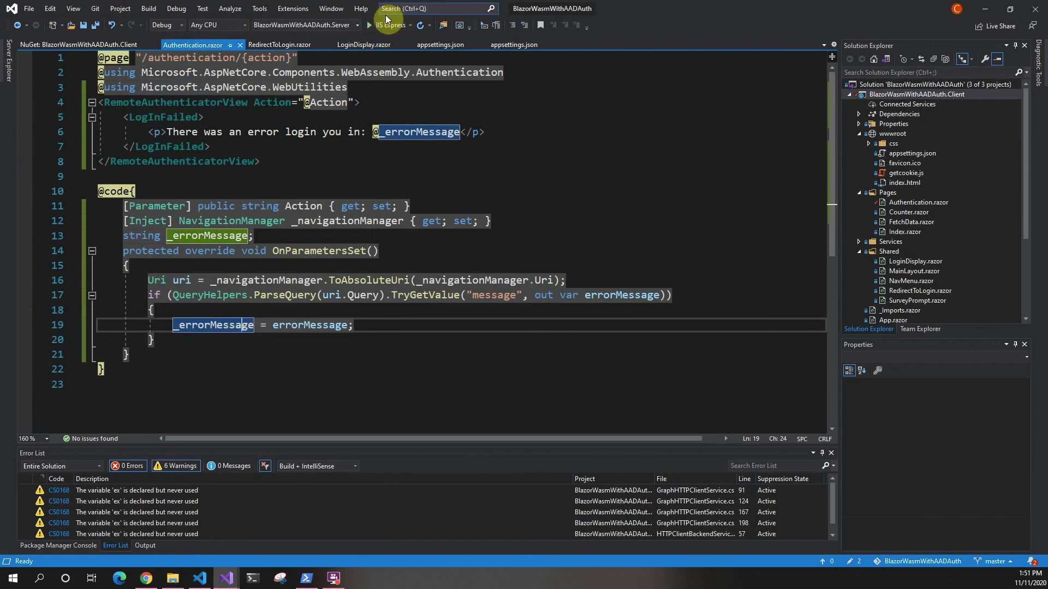
pyautogui.moveTo(387, 24)
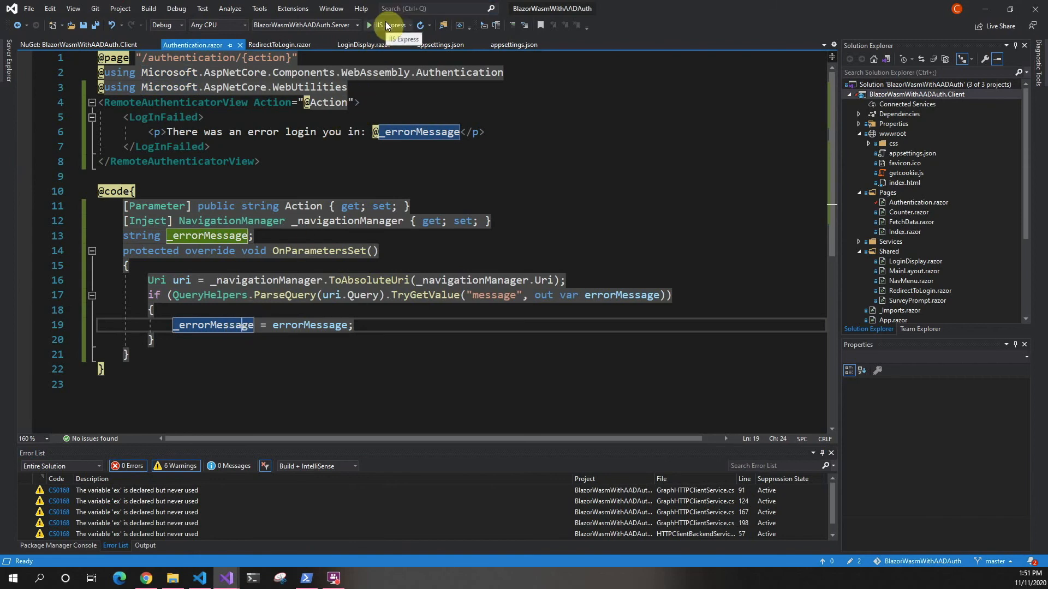
pyautogui.click(367, 25)
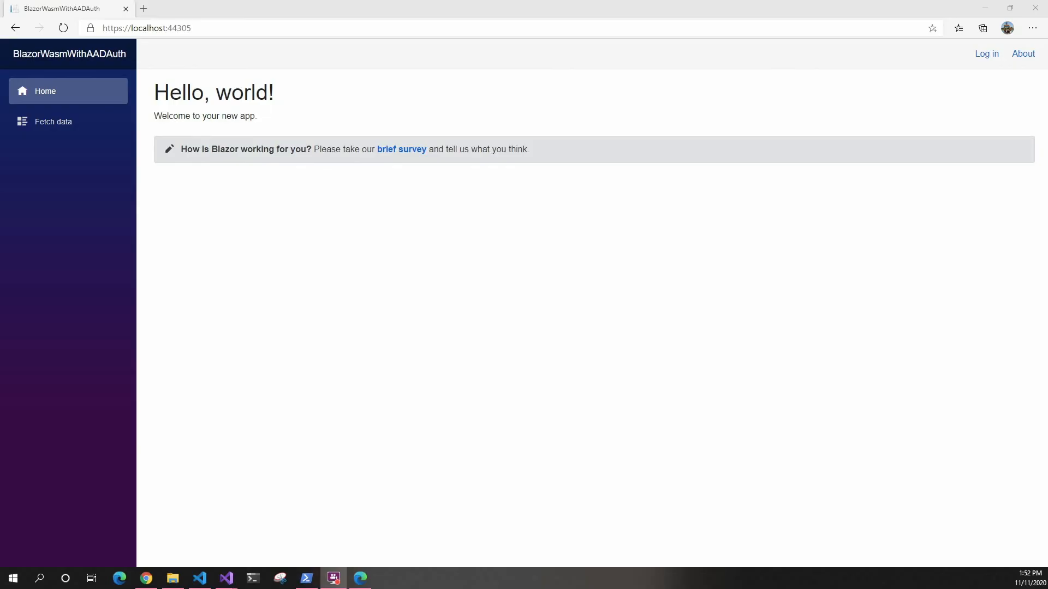
pyautogui.moveTo(1023, 54)
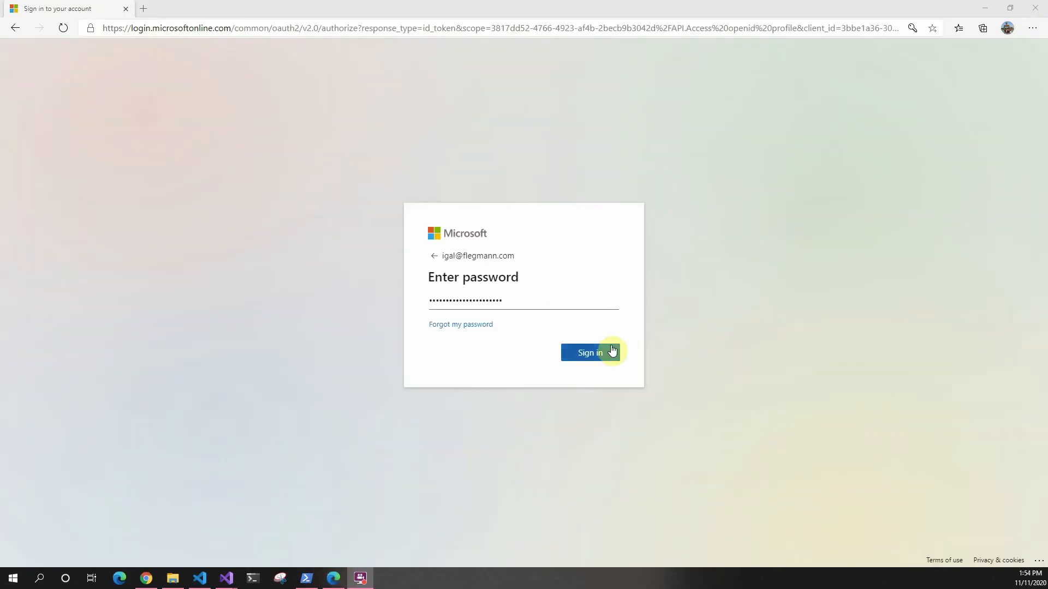
# Sign in to reach the login-failed page showing the full AADSTS650052 error message.
pyautogui.click(590, 352)
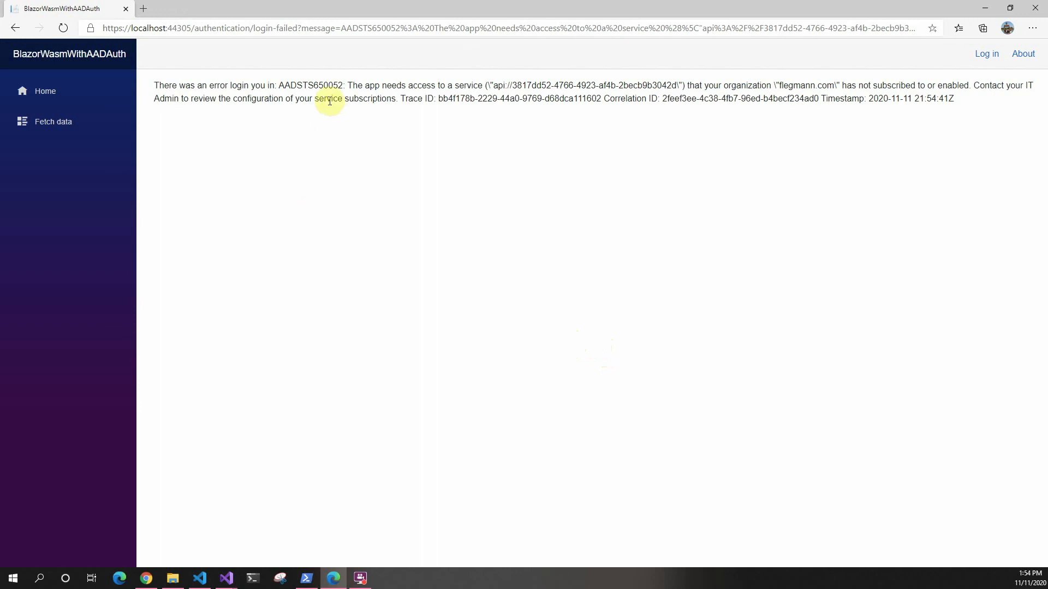
pyautogui.moveTo(486, 86)
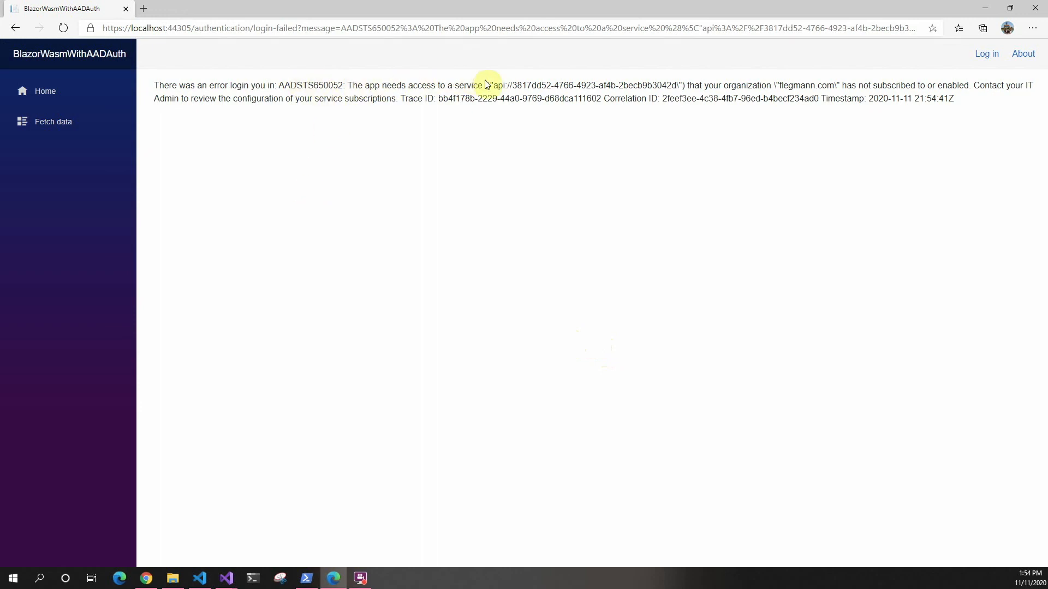
pyautogui.moveTo(691, 103)
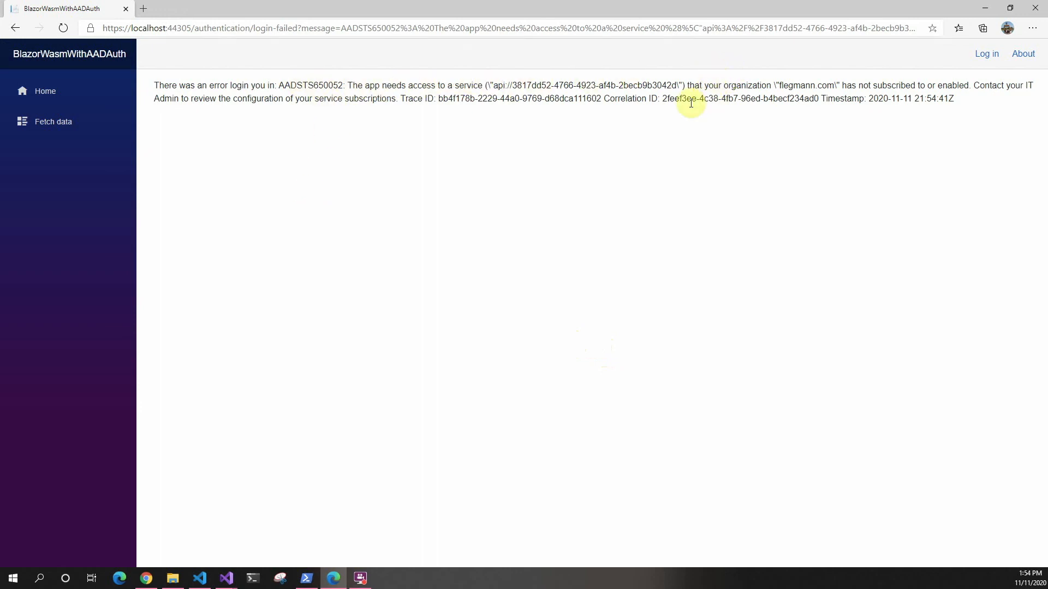